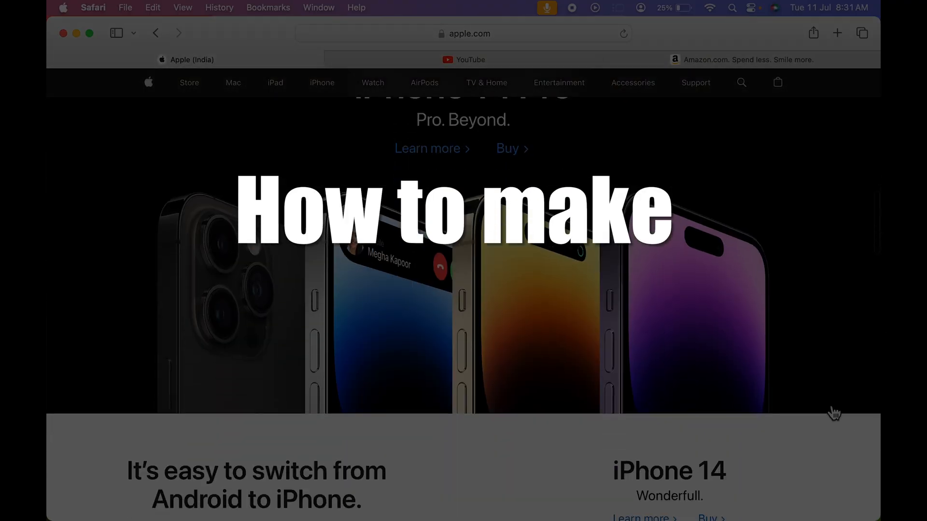
Step: Leave the Apple, YouTube and Amazon tabs behind and bring the empty desktop forward
{"action": "left_click", "coordinate": [463, 59]}
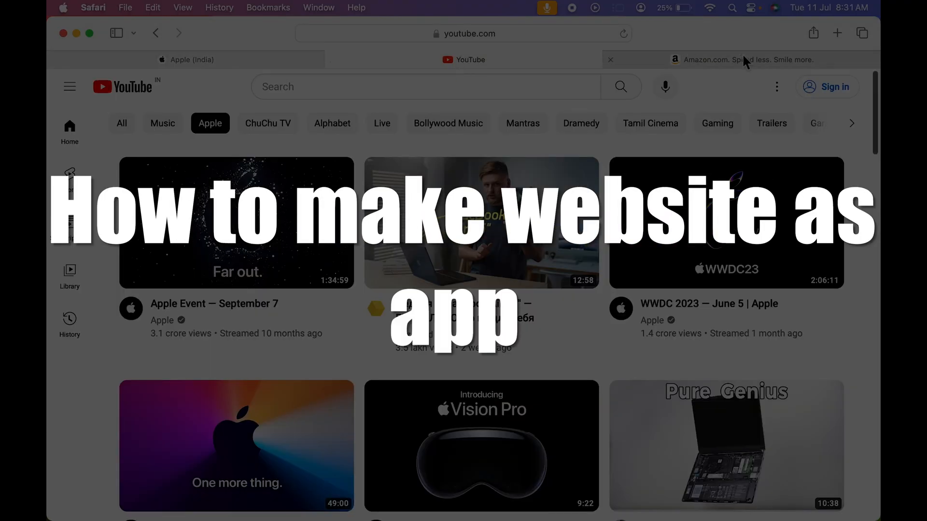
{"action": "left_click", "coordinate": [741, 59]}
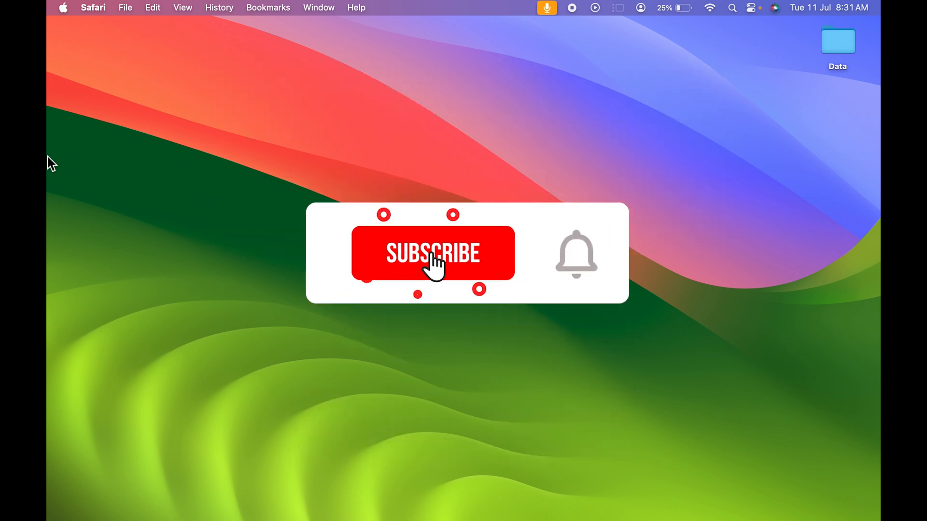
{"action": "left_click", "coordinate": [432, 254]}
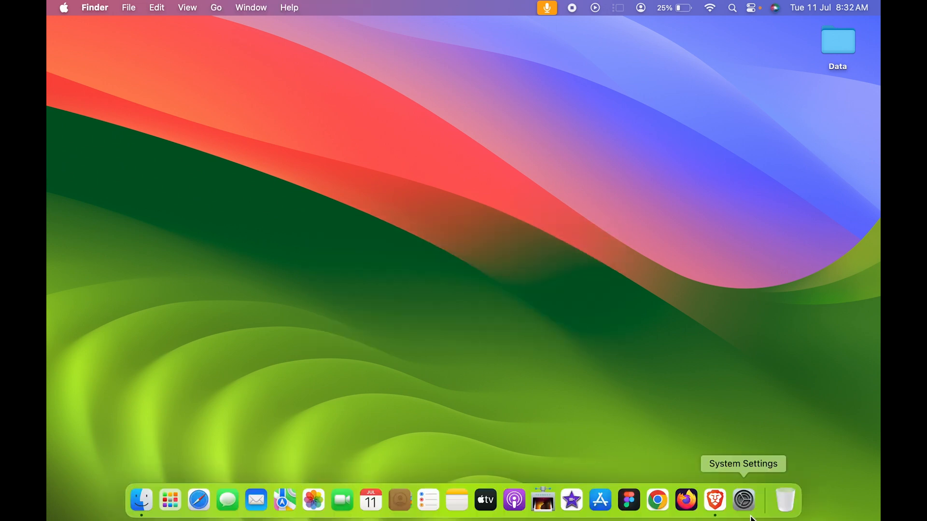
{"action": "left_click", "coordinate": [743, 501]}
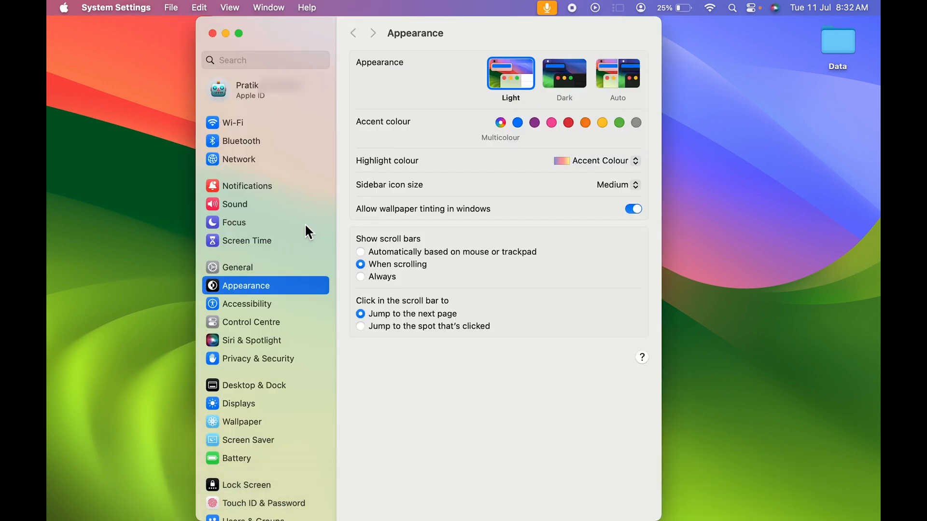
{"action": "left_click", "coordinate": [237, 268]}
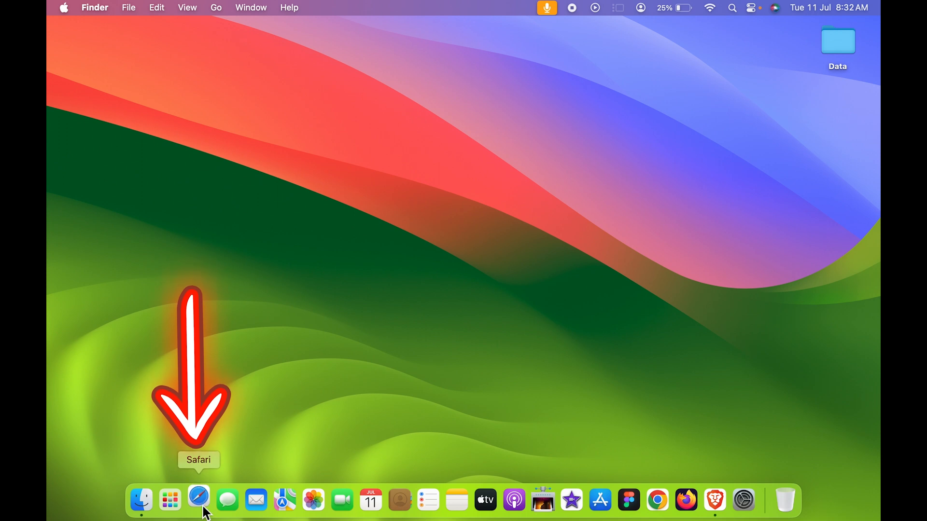
Step: Relaunch Safari on amazon.com, visit the Books page, and return to the Amazon home page
{"action": "left_click", "coordinate": [198, 499]}
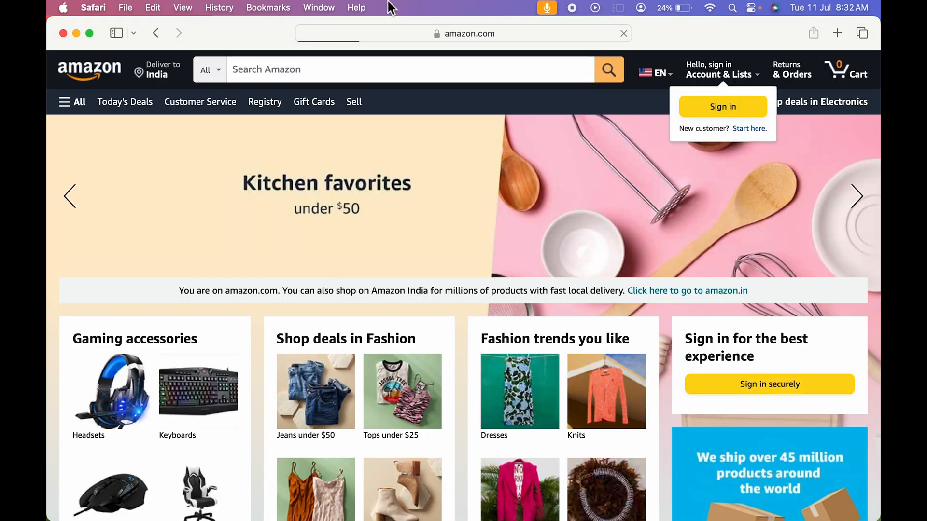
{"action": "scroll", "scroll_direction": "down", "scroll_amount": 3}
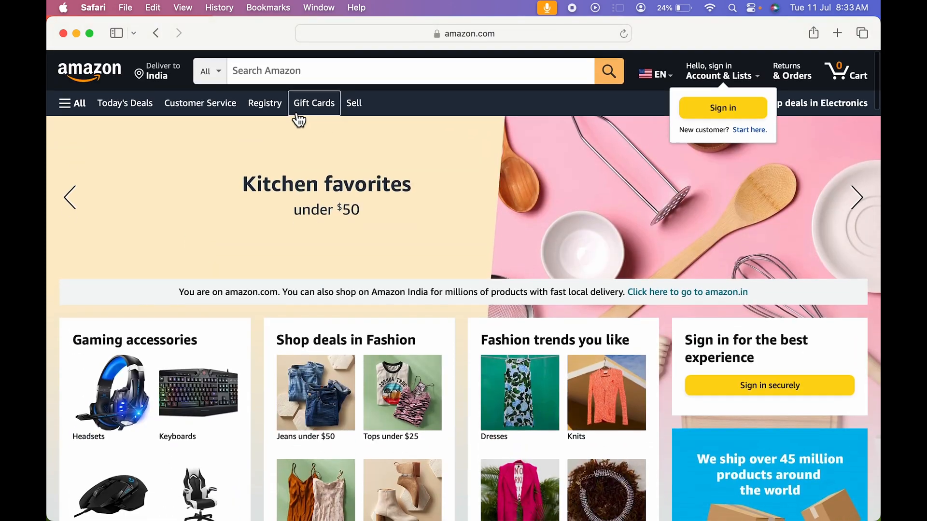
{"action": "mouse_move", "coordinate": [353, 101]}
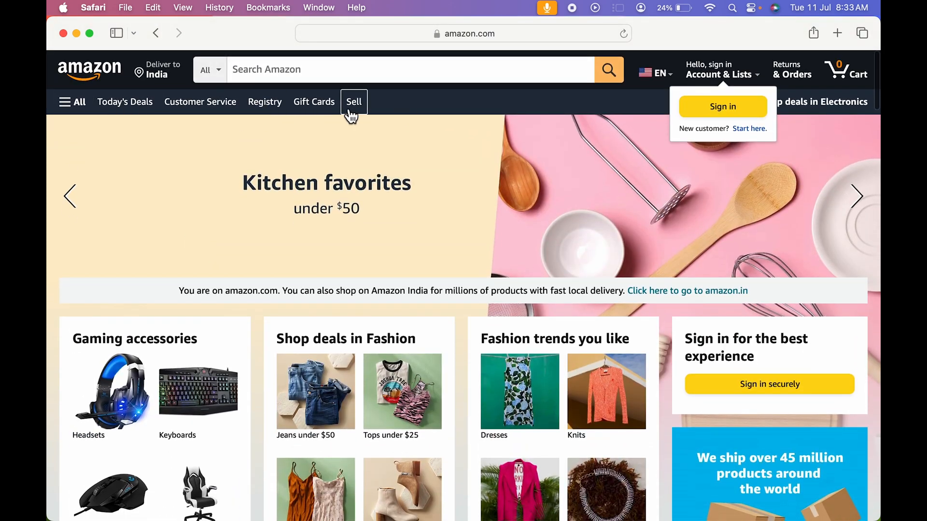
{"action": "left_click", "coordinate": [464, 34]}
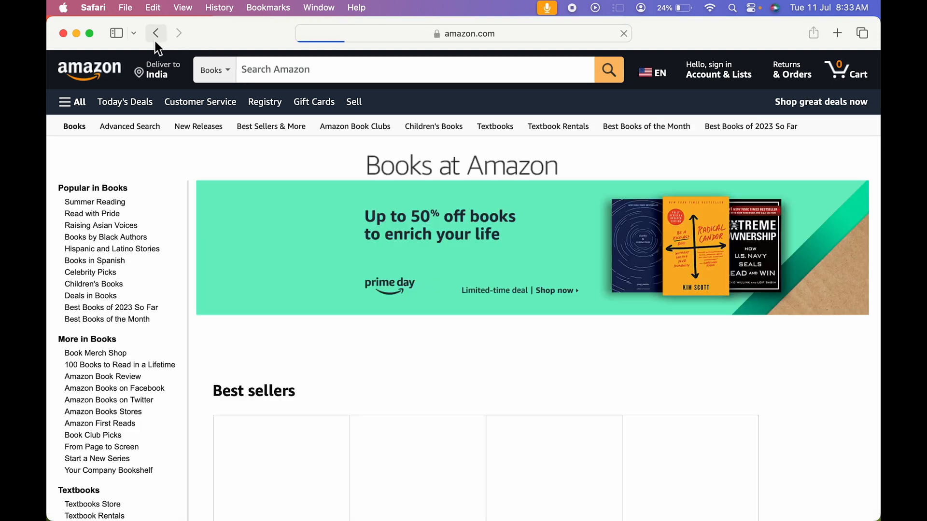
{"action": "left_click", "coordinate": [155, 33]}
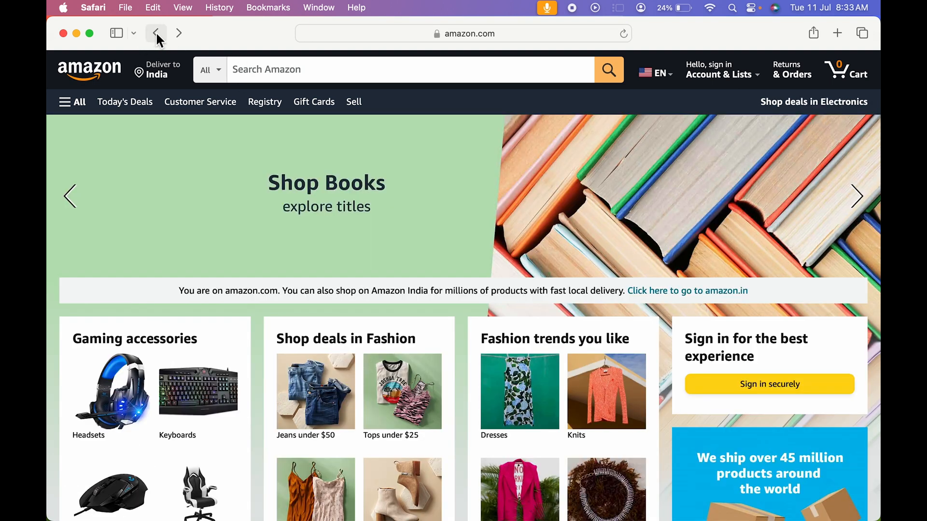
{"action": "mouse_move", "coordinate": [381, 190]}
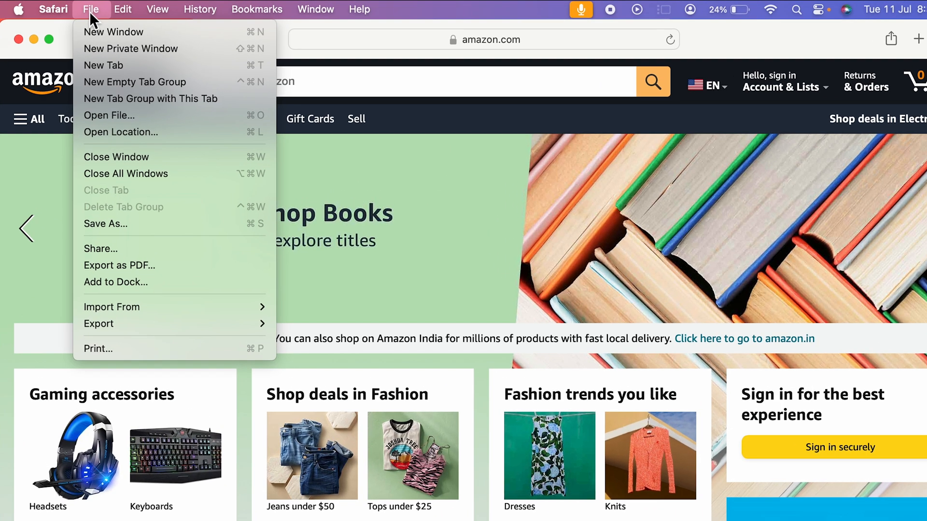
{"action": "mouse_move", "coordinate": [116, 282]}
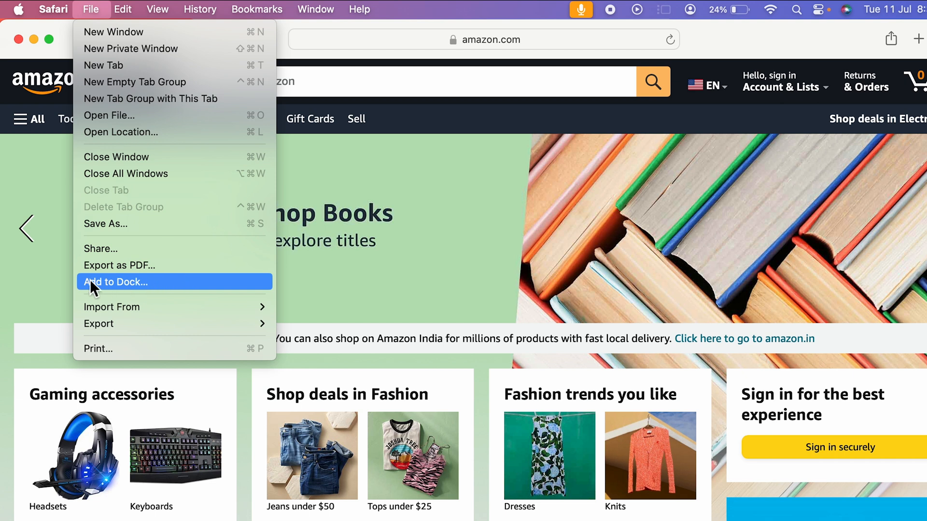
{"action": "mouse_move", "coordinate": [44, 291]}
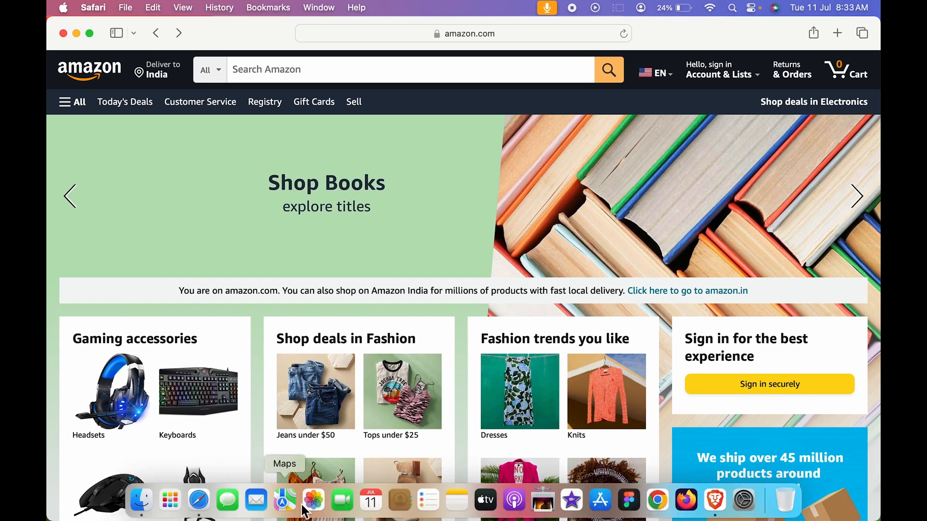
{"action": "mouse_move", "coordinate": [763, 507]}
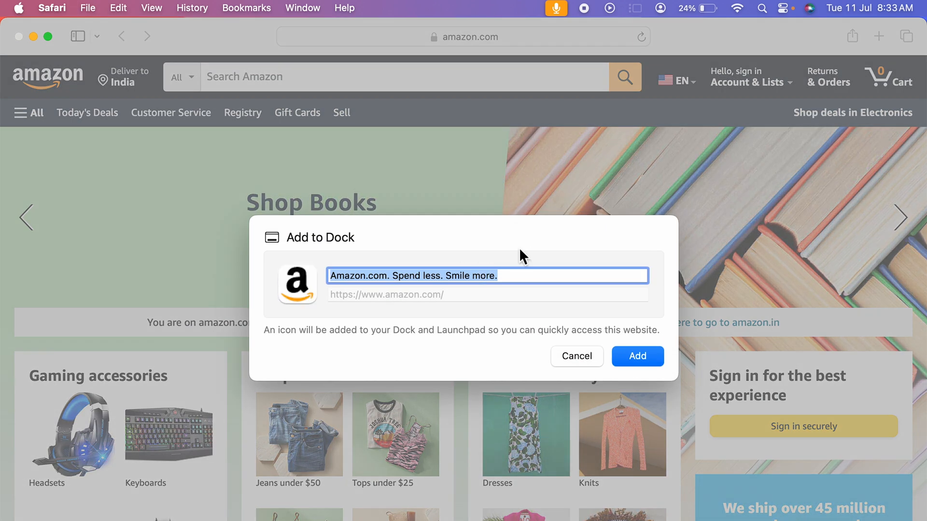
Step: Name the web app "Amazon" and add it to the Dock
{"action": "type", "text": "Amazon"}
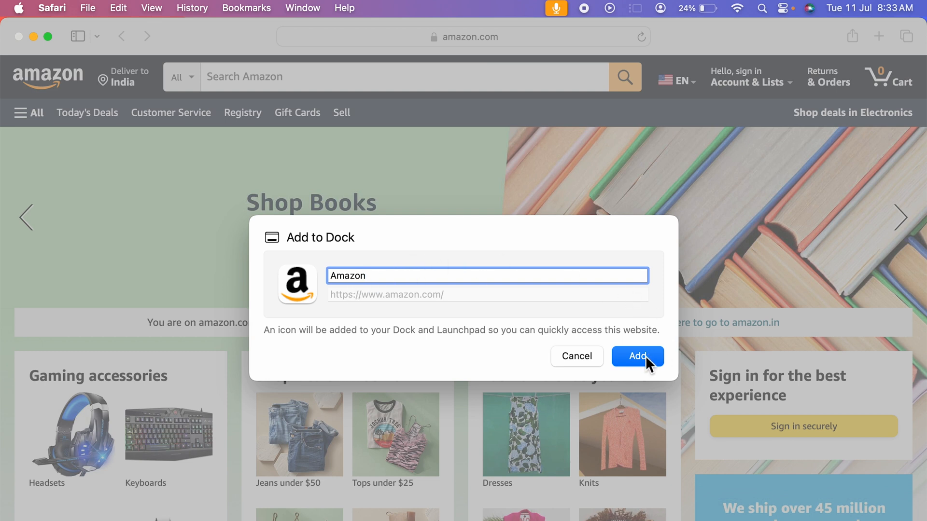
{"action": "left_click", "coordinate": [638, 356]}
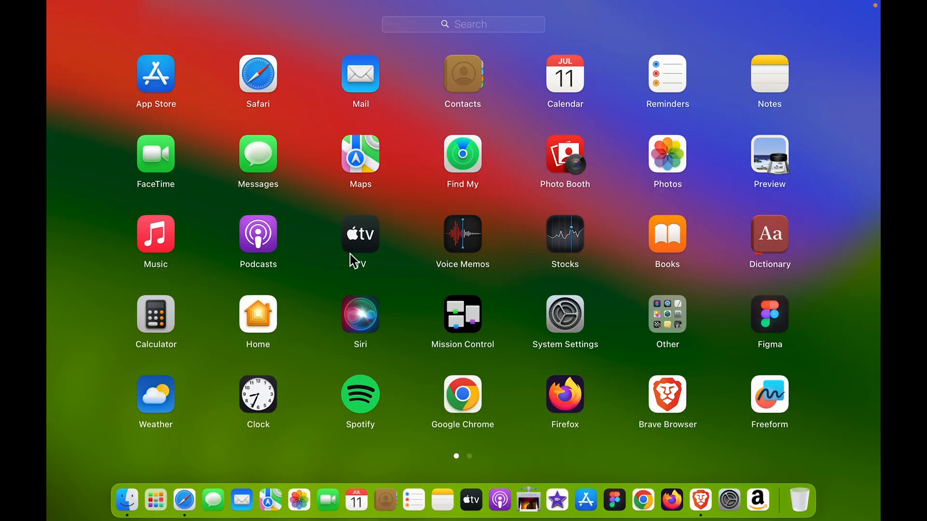
Step: Page through Launchpad's installed apps to find the new Amazon web app
{"action": "scroll", "scroll_direction": "left", "scroll_amount": 3}
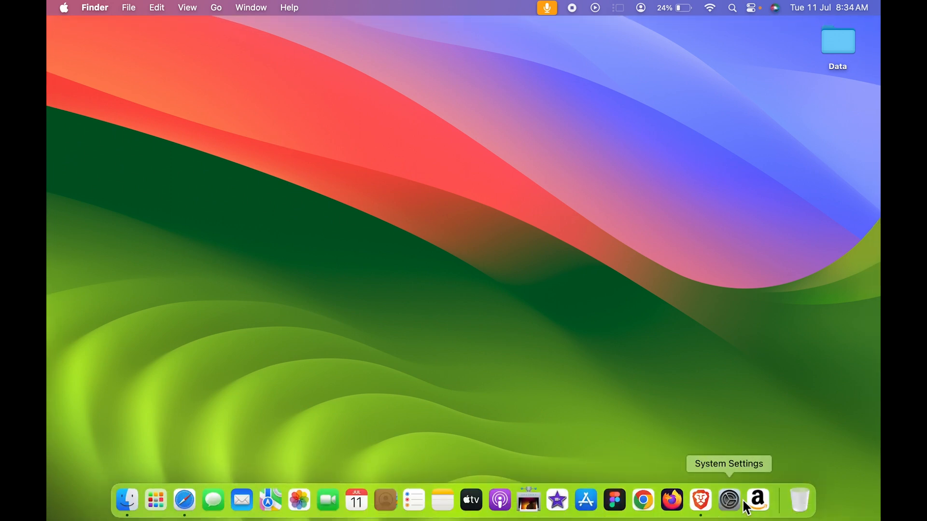
Step: Launch the Amazon web app from the Dock and browse to its Today's Deals page
{"action": "left_click", "coordinate": [757, 500]}
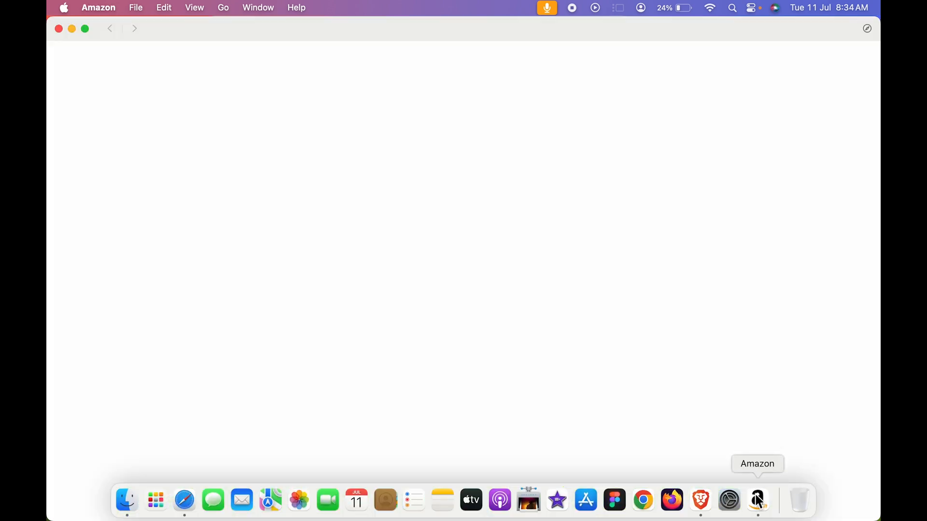
{"action": "left_click", "coordinate": [757, 500]}
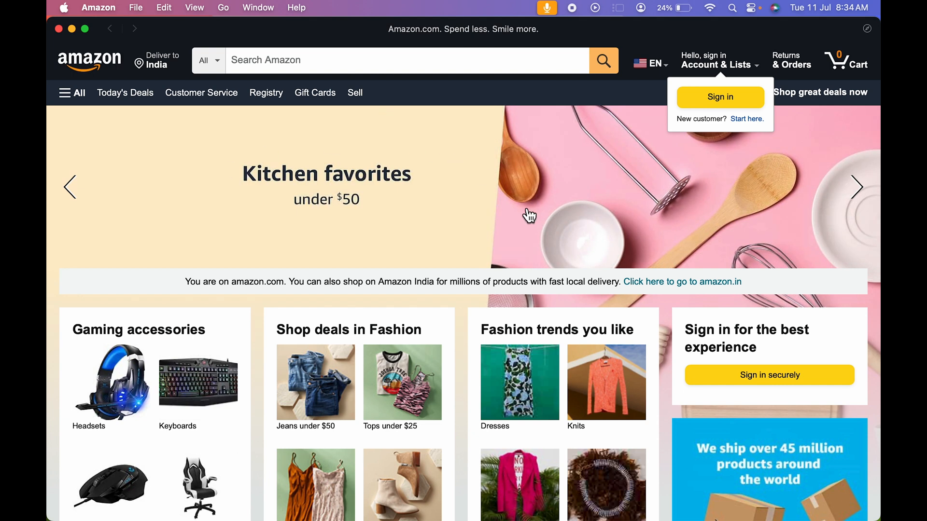
{"action": "mouse_move", "coordinate": [367, 278]}
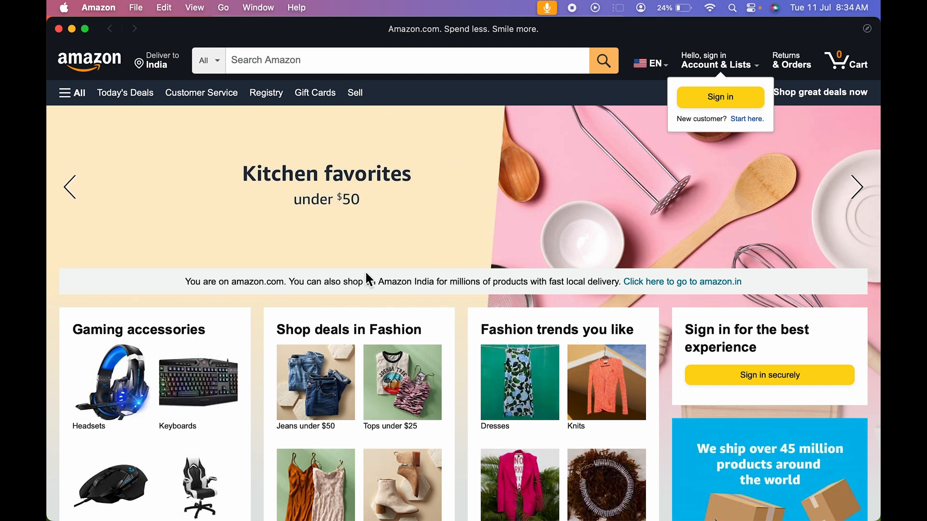
{"action": "scroll", "scroll_direction": "down", "scroll_amount": 3}
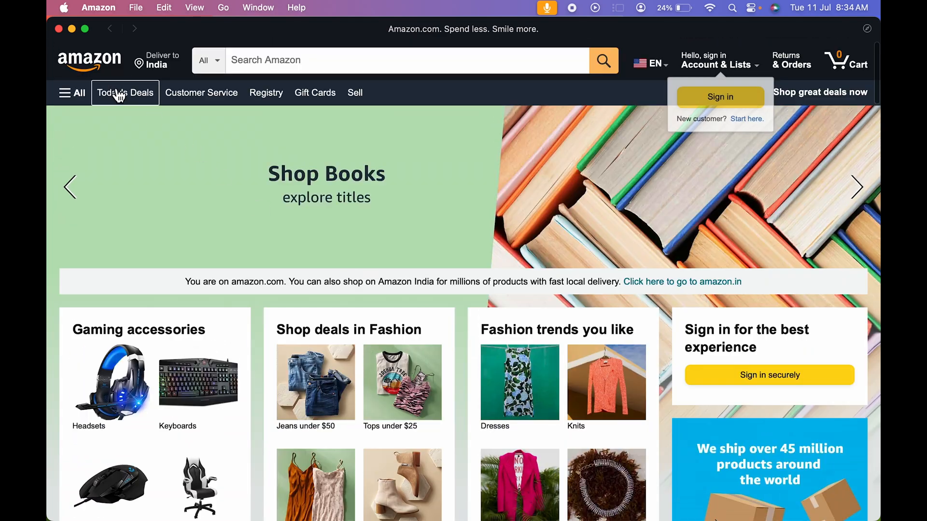
{"action": "left_click", "coordinate": [125, 93]}
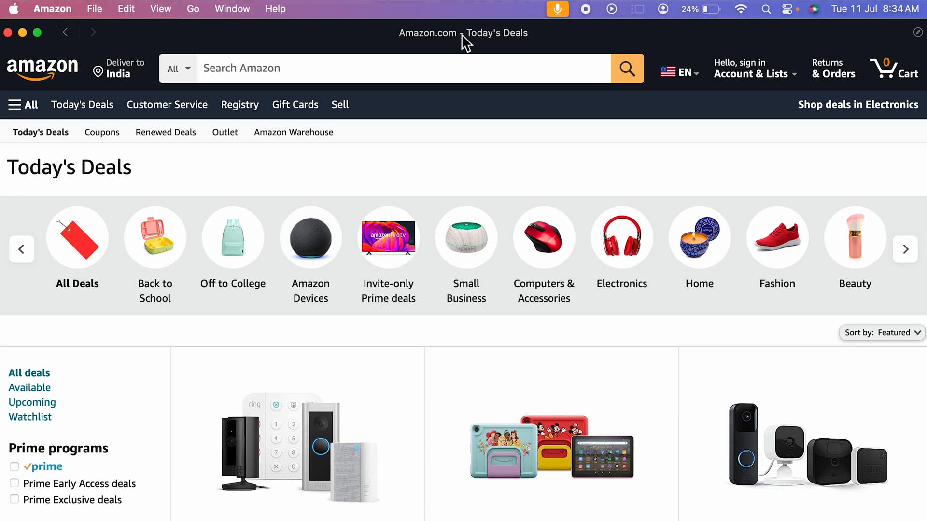
{"action": "mouse_move", "coordinate": [494, 46]}
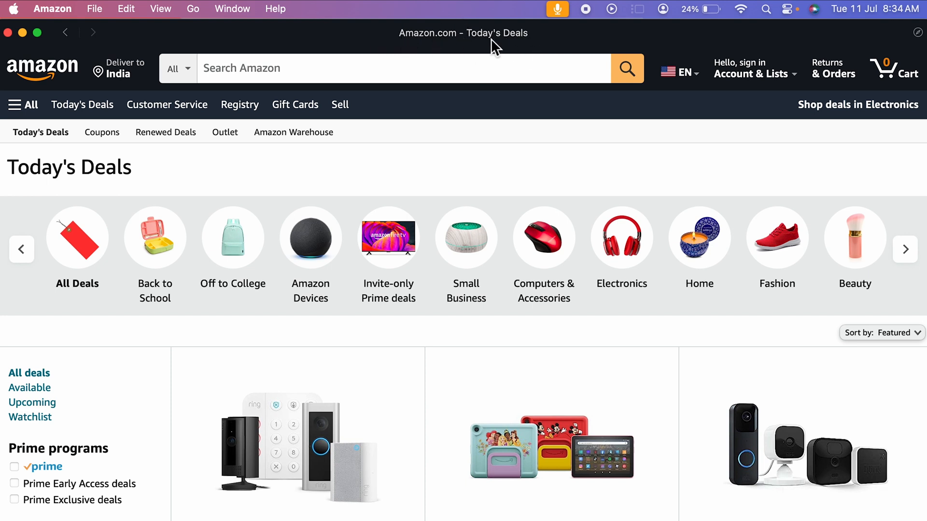
{"action": "mouse_move", "coordinate": [57, 22]}
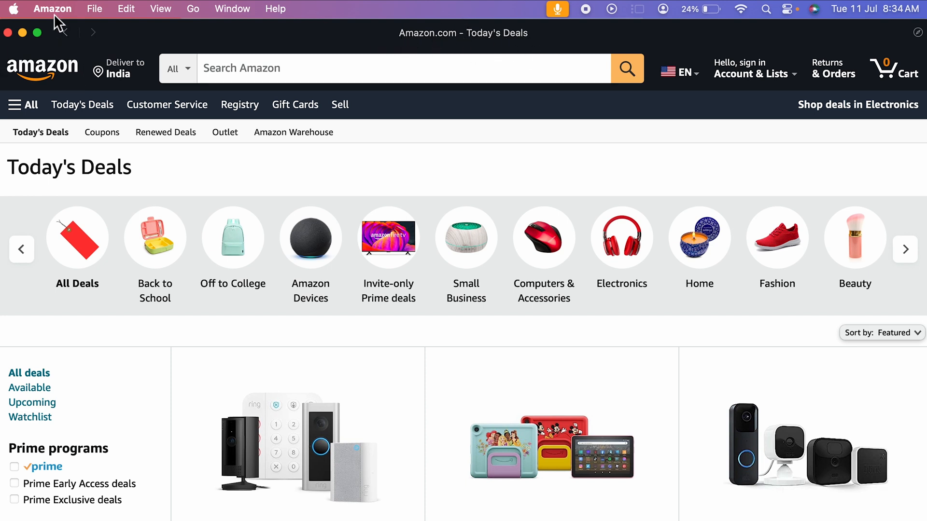
Step: Quit the Amazon web app from its own Amazon menu, returning to the desktop
{"action": "left_click", "coordinate": [52, 8]}
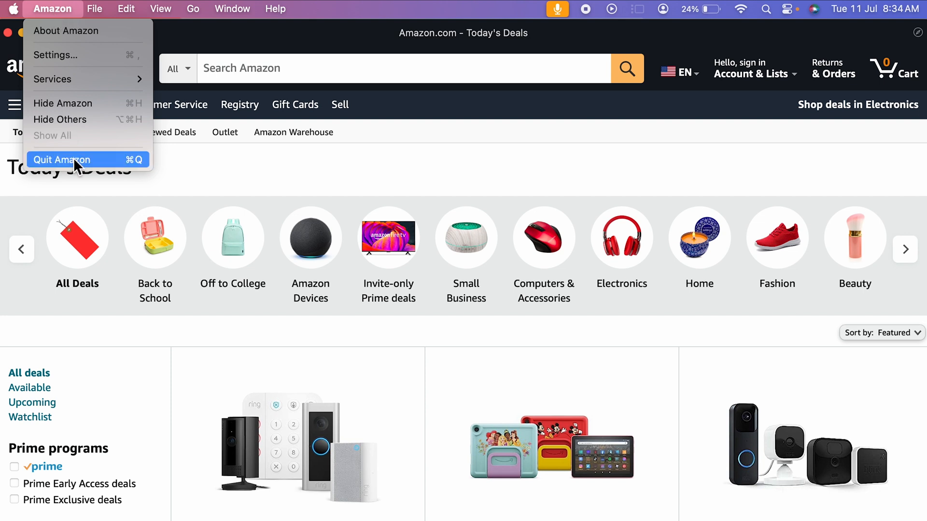
{"action": "left_click", "coordinate": [62, 160]}
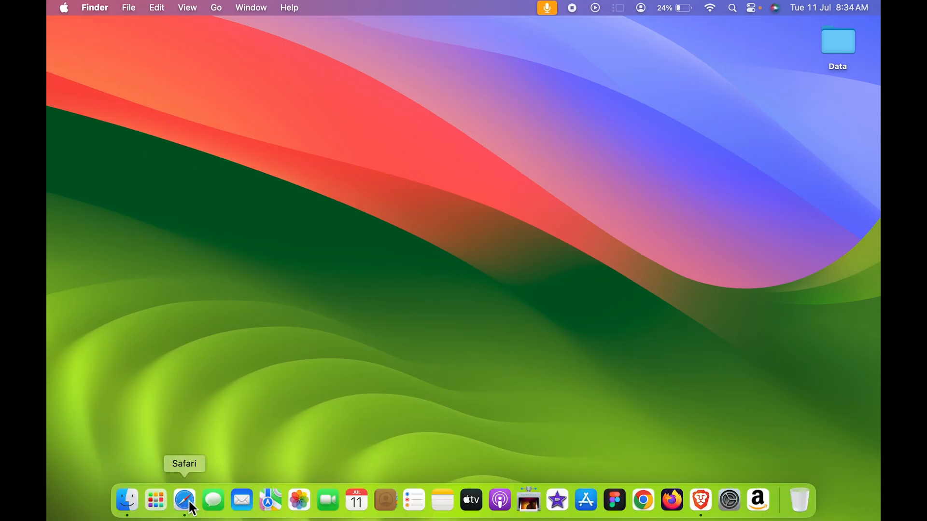
Step: Relaunch Safari and load the Apple website from the favourites
{"action": "left_click", "coordinate": [185, 500]}
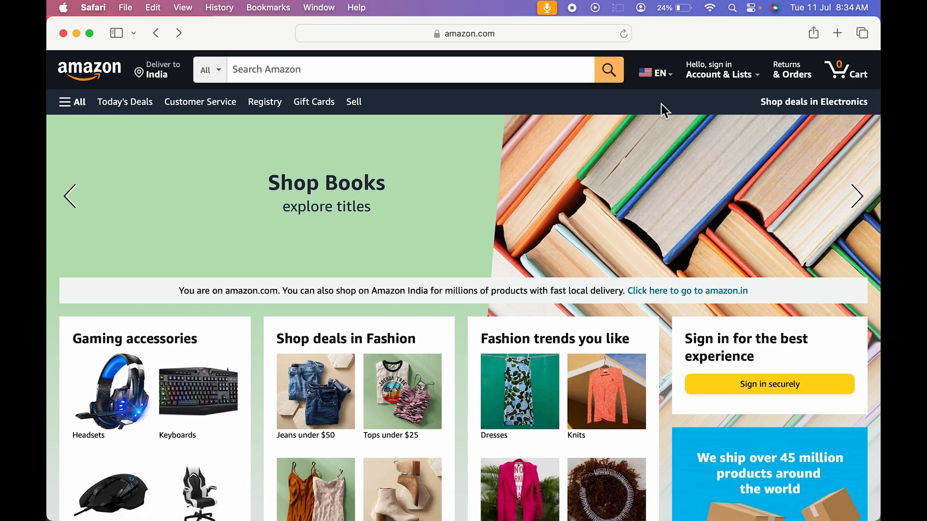
{"action": "left_click", "coordinate": [462, 33]}
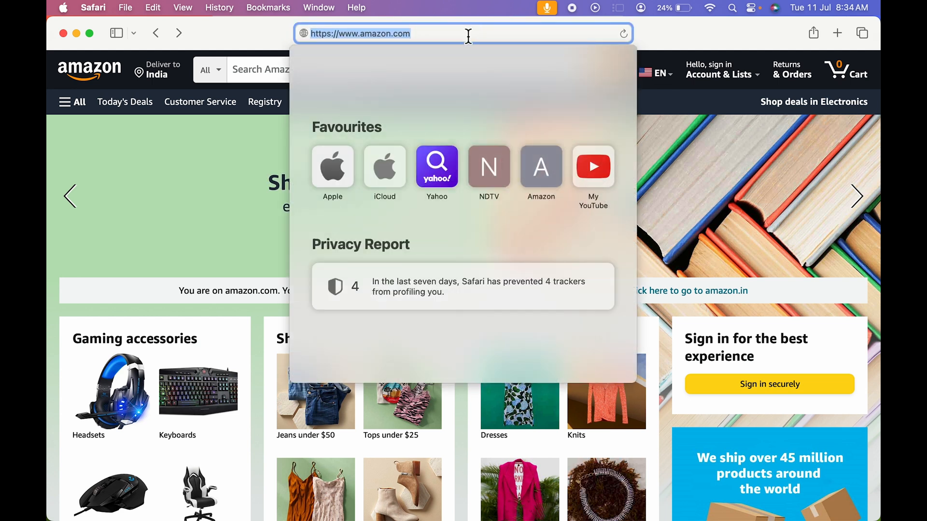
{"action": "left_click", "coordinate": [332, 166]}
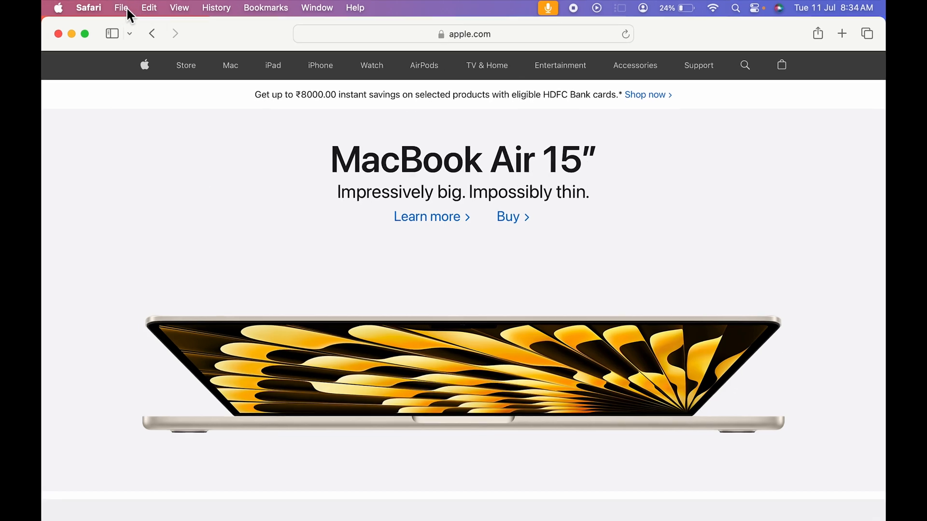
Step: Save the Apple site to the Dock as a web app with its name trimmed to "Apple"
{"action": "left_click", "coordinate": [122, 8]}
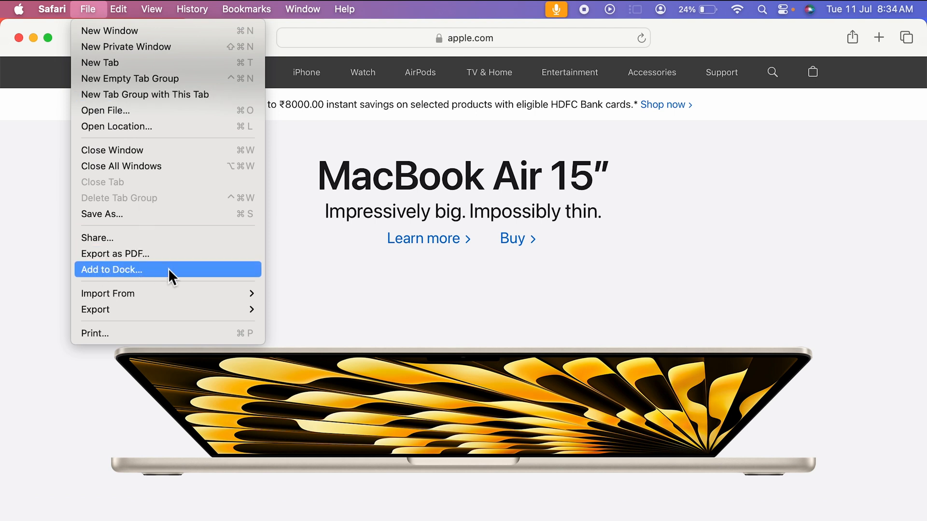
{"action": "left_click", "coordinate": [112, 270]}
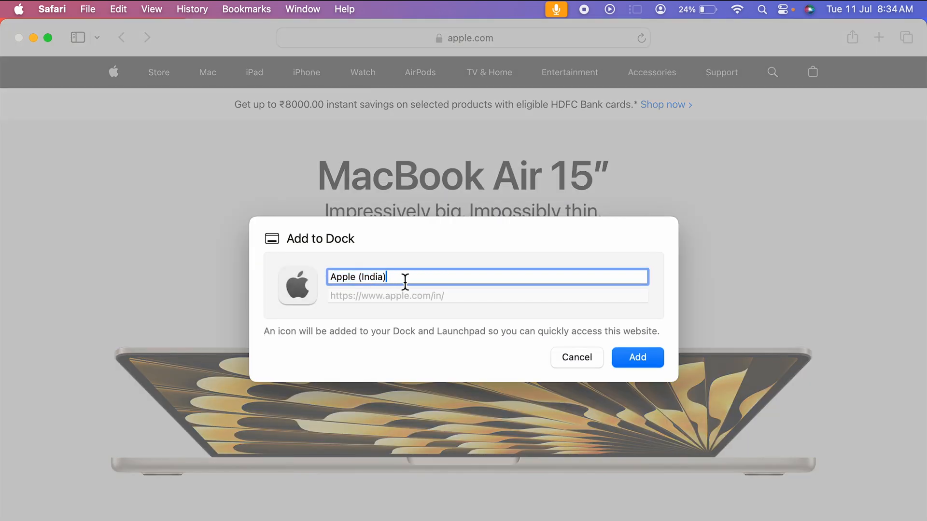
{"action": "key", "text": "Backspace"}
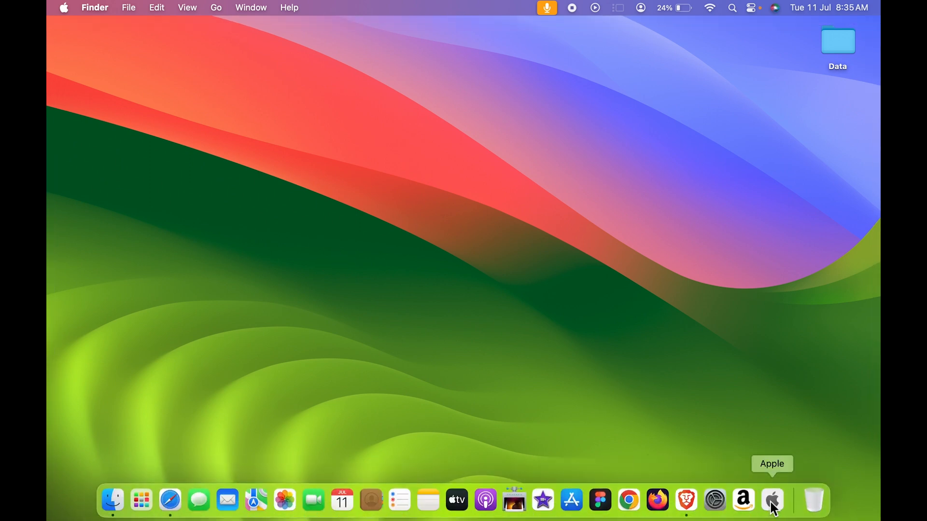
{"action": "left_click", "coordinate": [772, 501]}
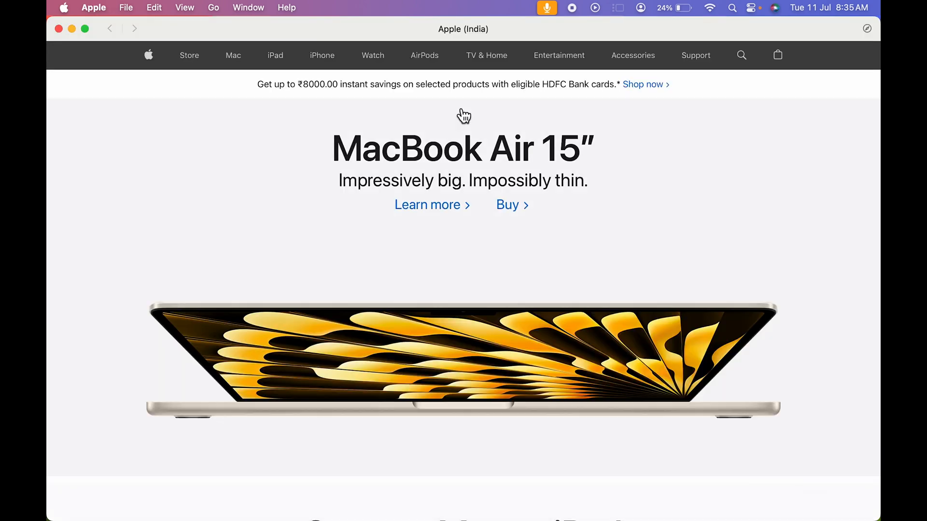
{"action": "scroll", "scroll_direction": "down", "scroll_amount": 3}
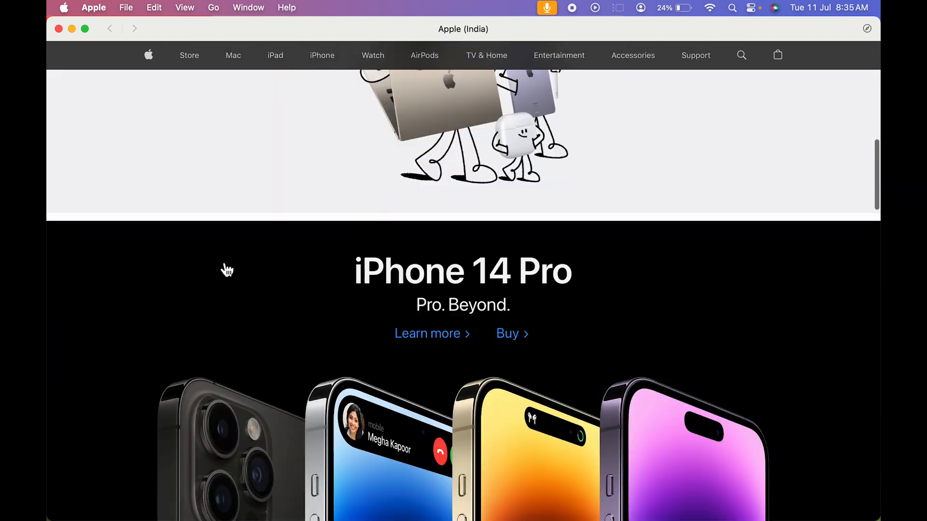
{"action": "scroll", "scroll_direction": "down", "scroll_amount": 3}
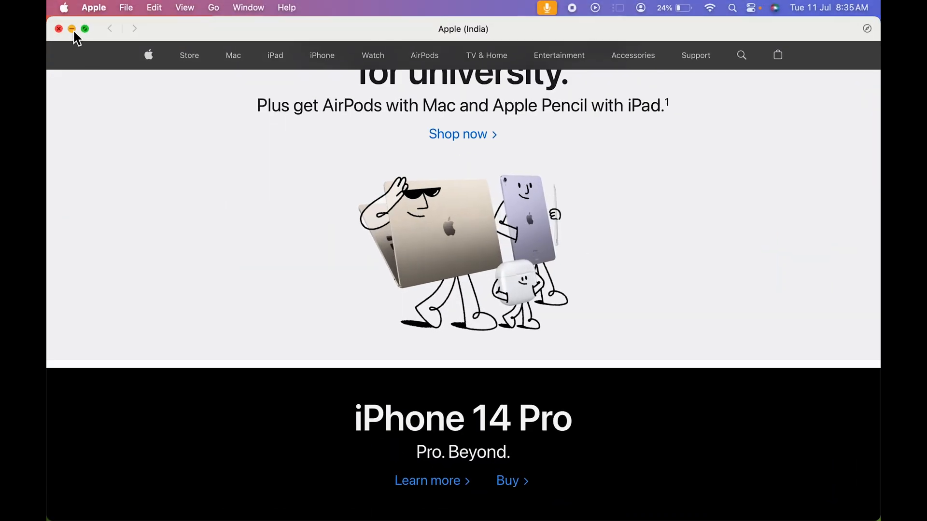
{"action": "left_click", "coordinate": [59, 28]}
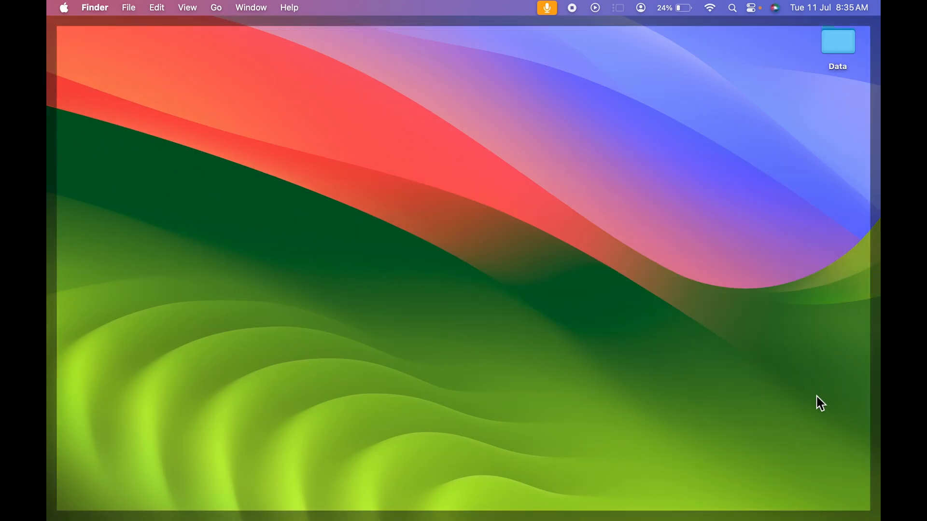